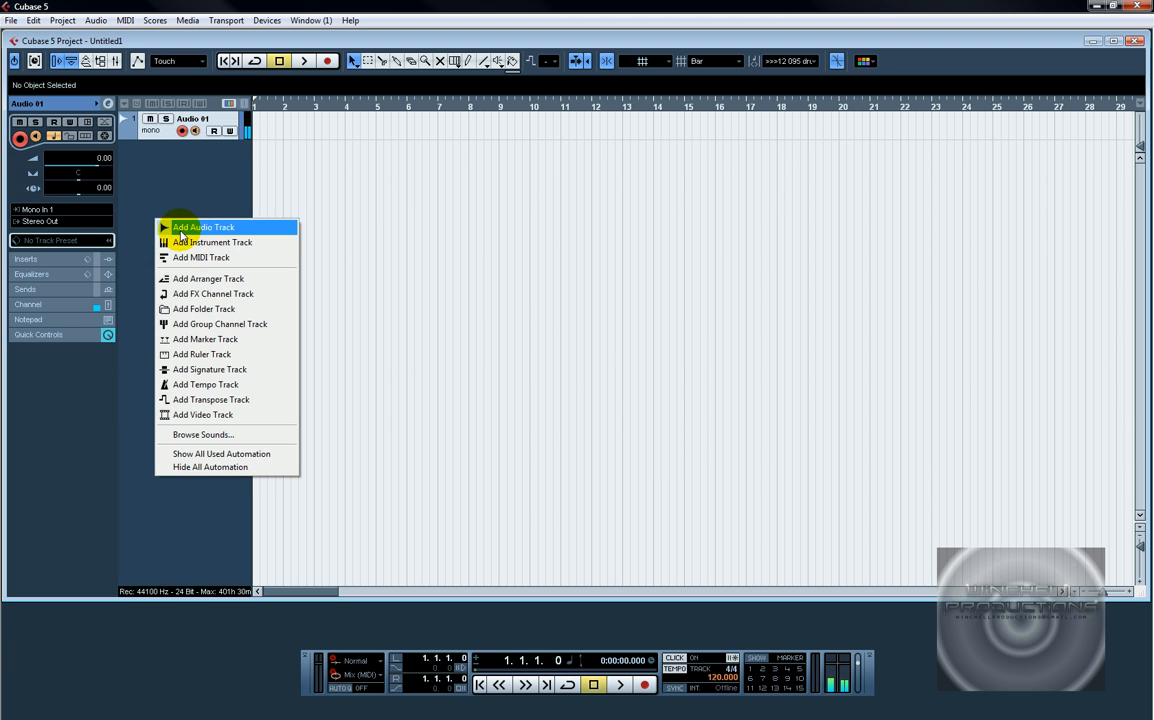
Add an instrument track hosting Groove Agent ONE and bring up its editor.
click(210, 242)
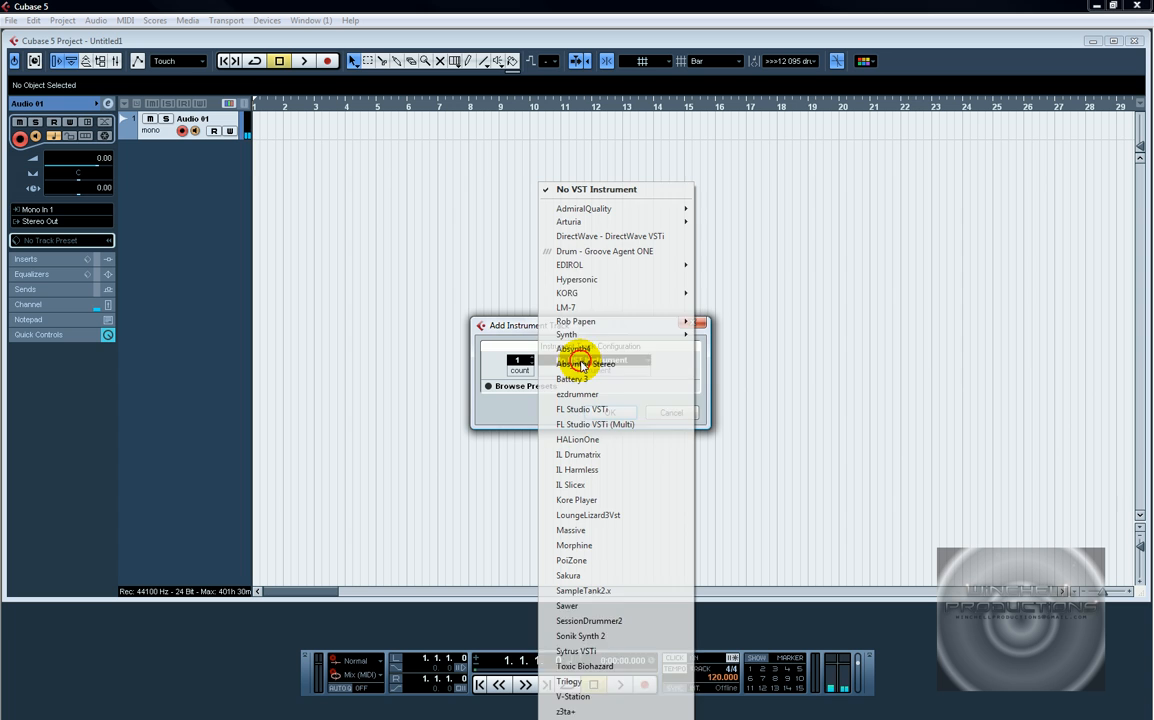
click(604, 252)
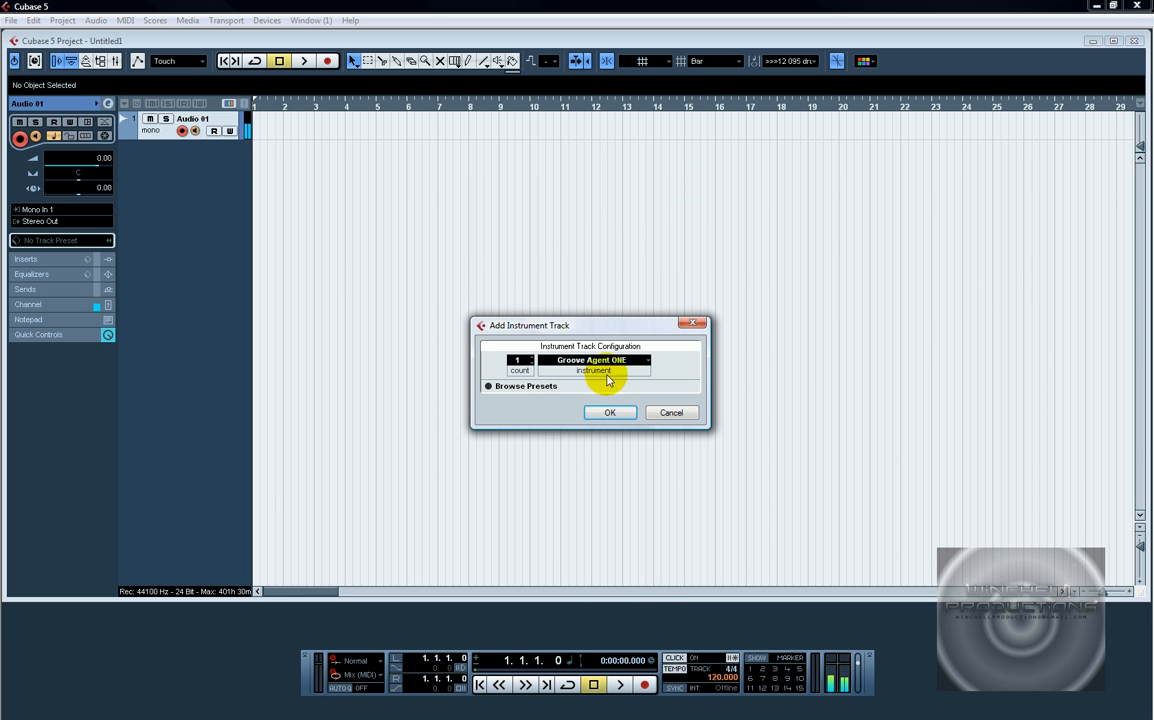
click(608, 412)
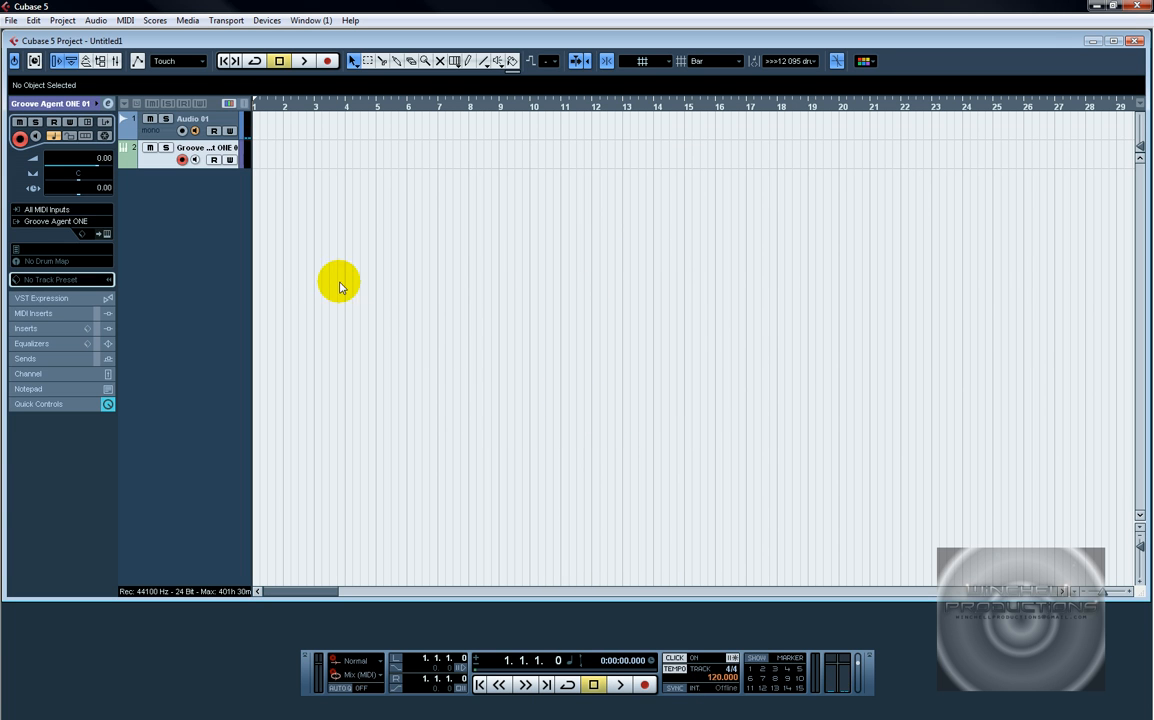
click(108, 234)
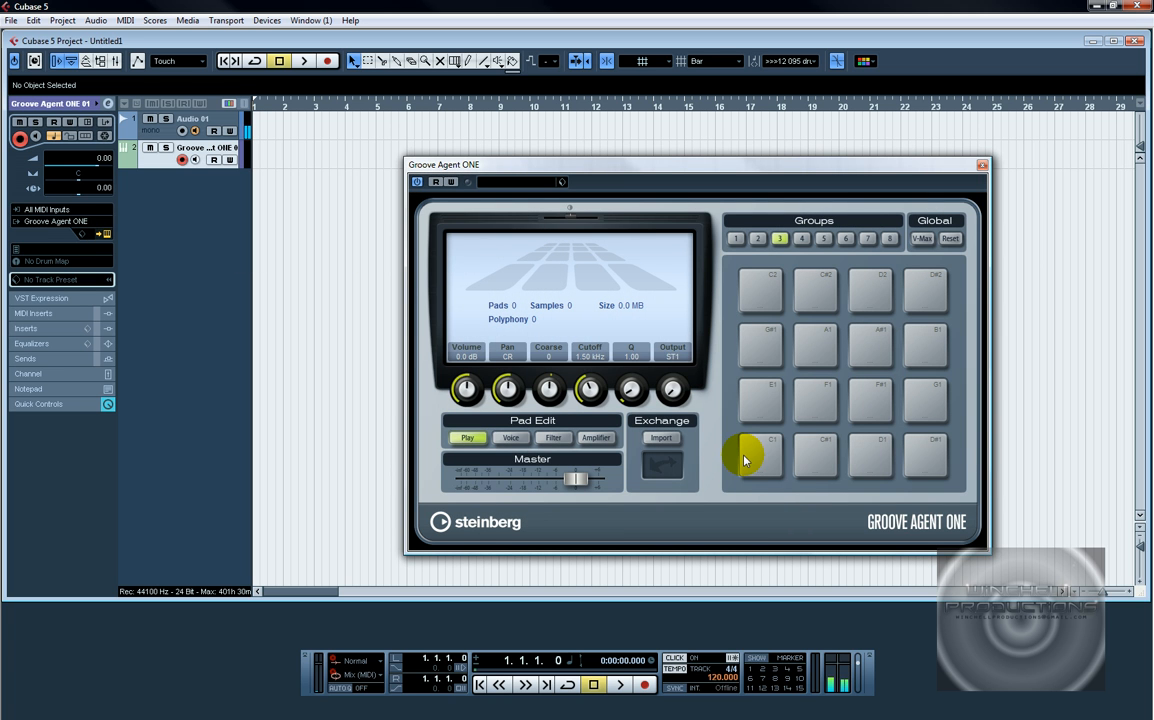
mouse_move(760, 456)
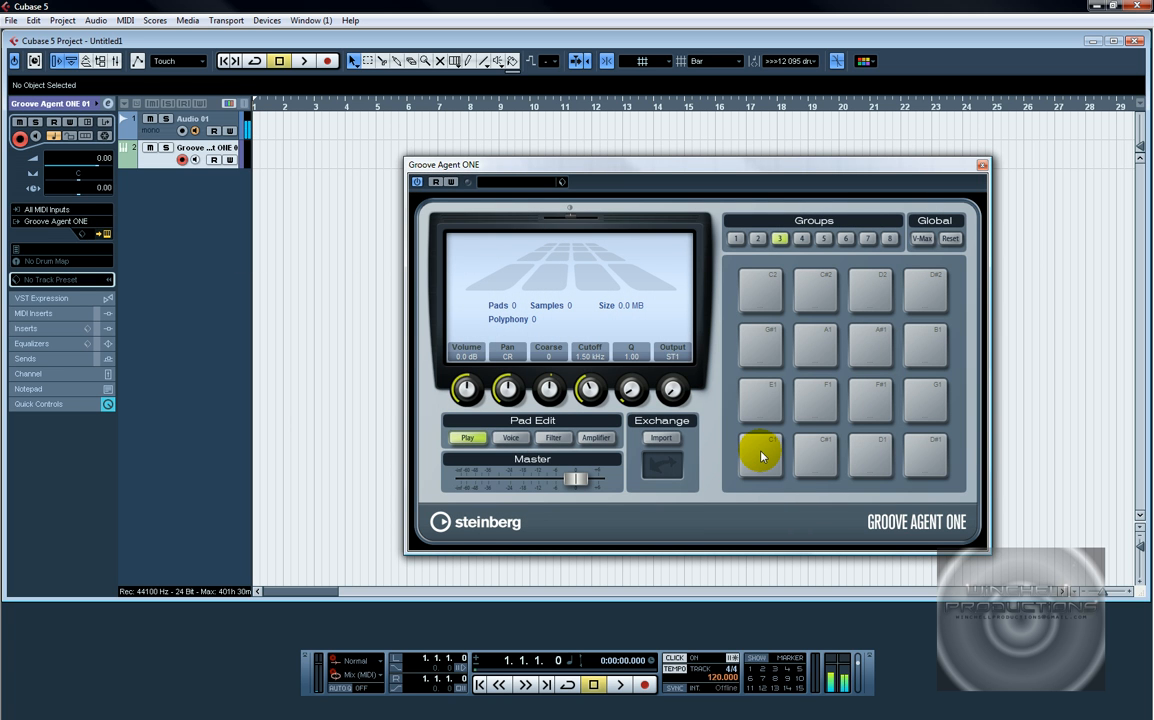
mouse_move(756, 456)
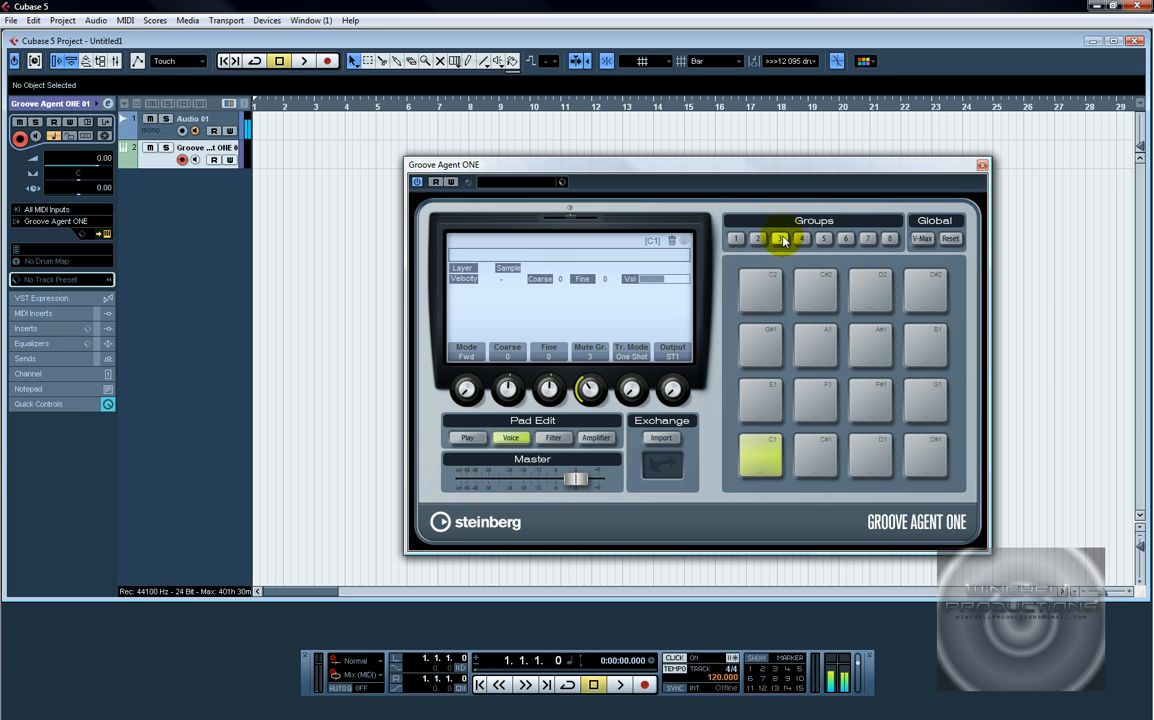
Switch pad banks and select pads to assign them to mute group 3.
click(780, 238)
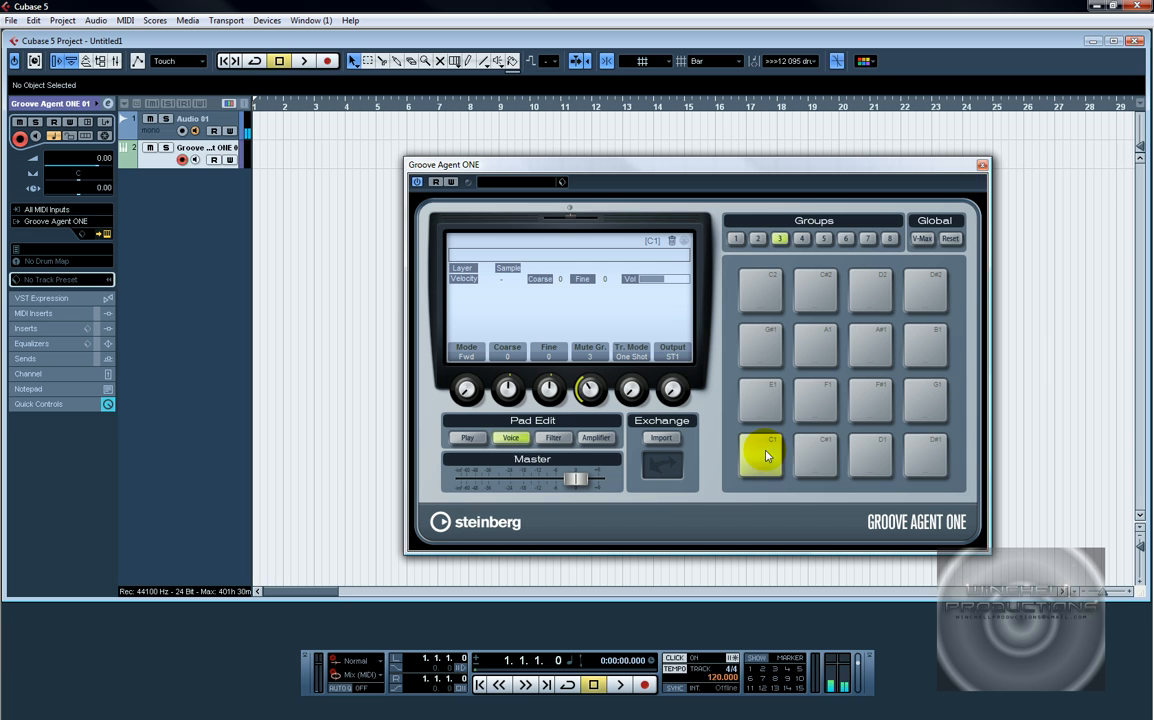
click(816, 456)
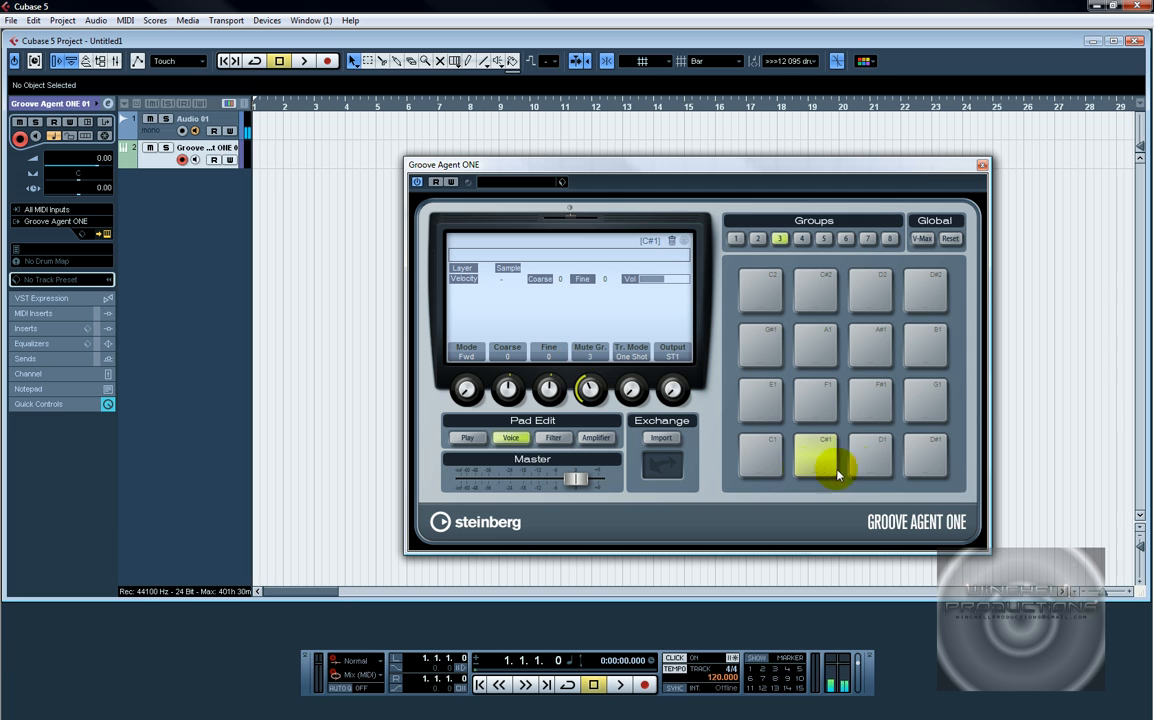
click(868, 458)
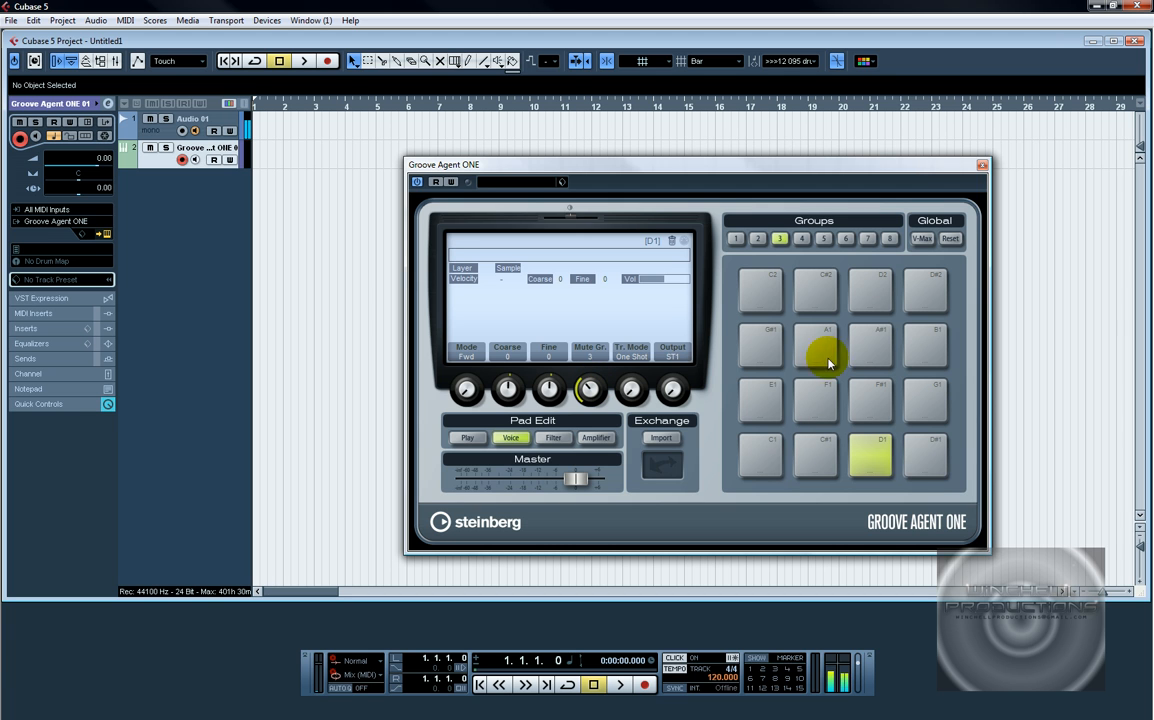
mouse_move(800, 290)
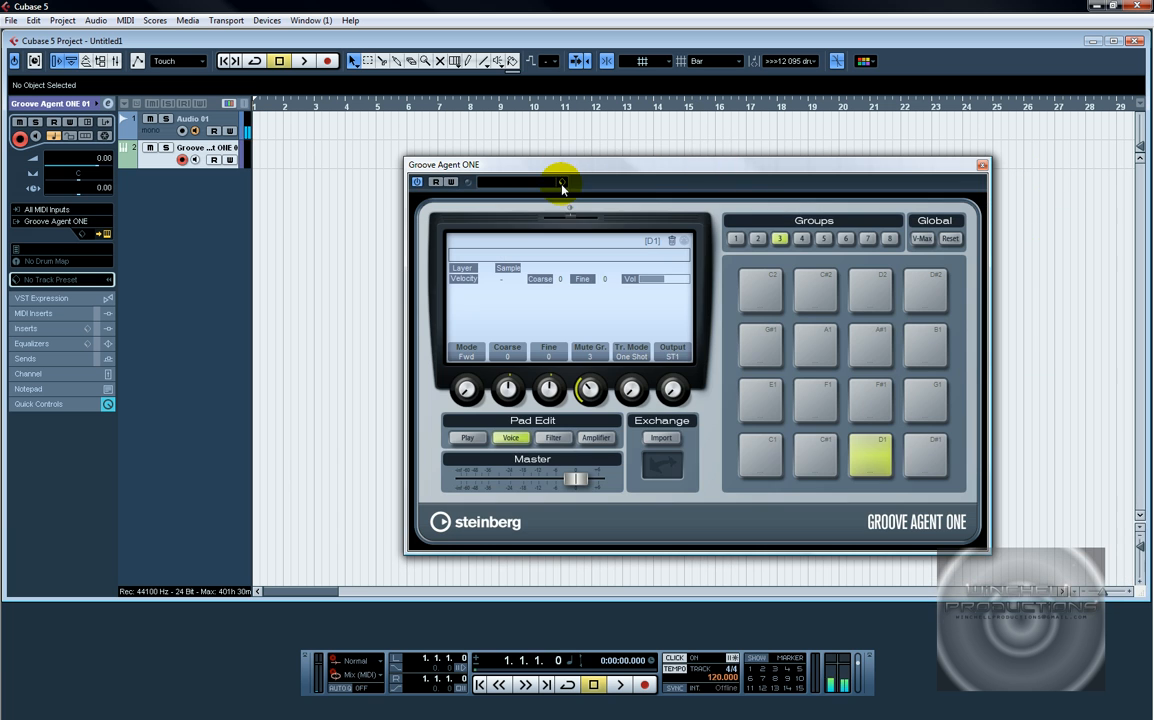
Save the pad setup as the MPC preset, load it and check the pads.
click(564, 184)
text(MPC)
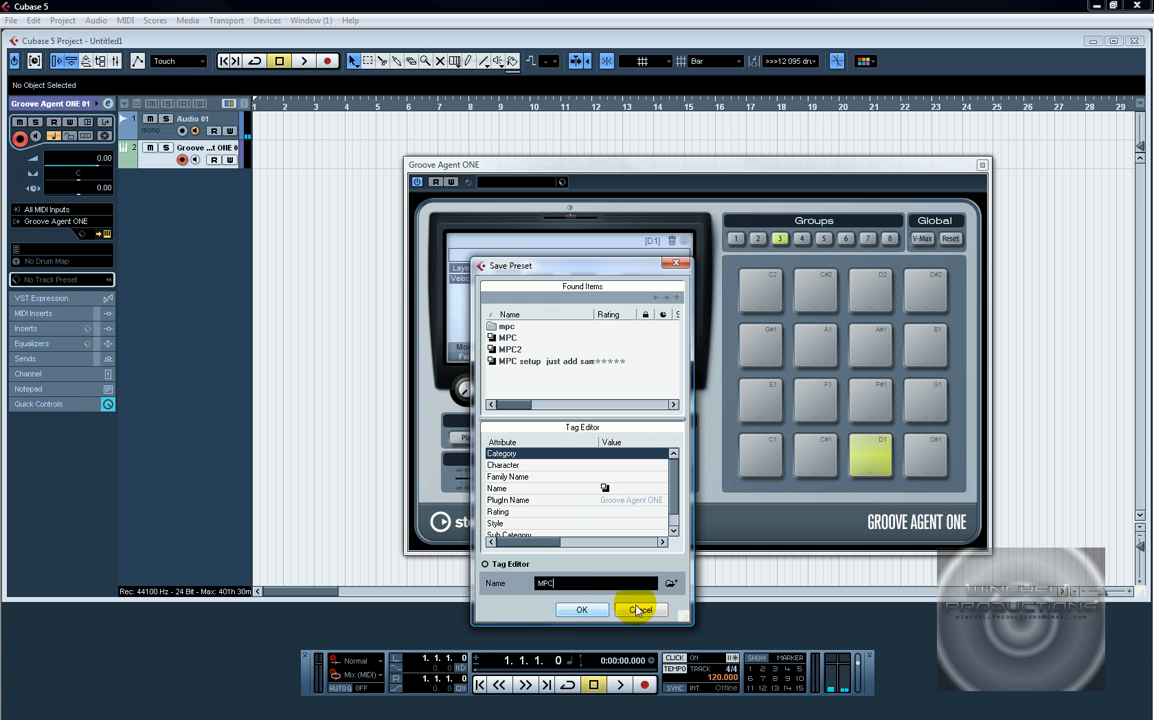
click(640, 610)
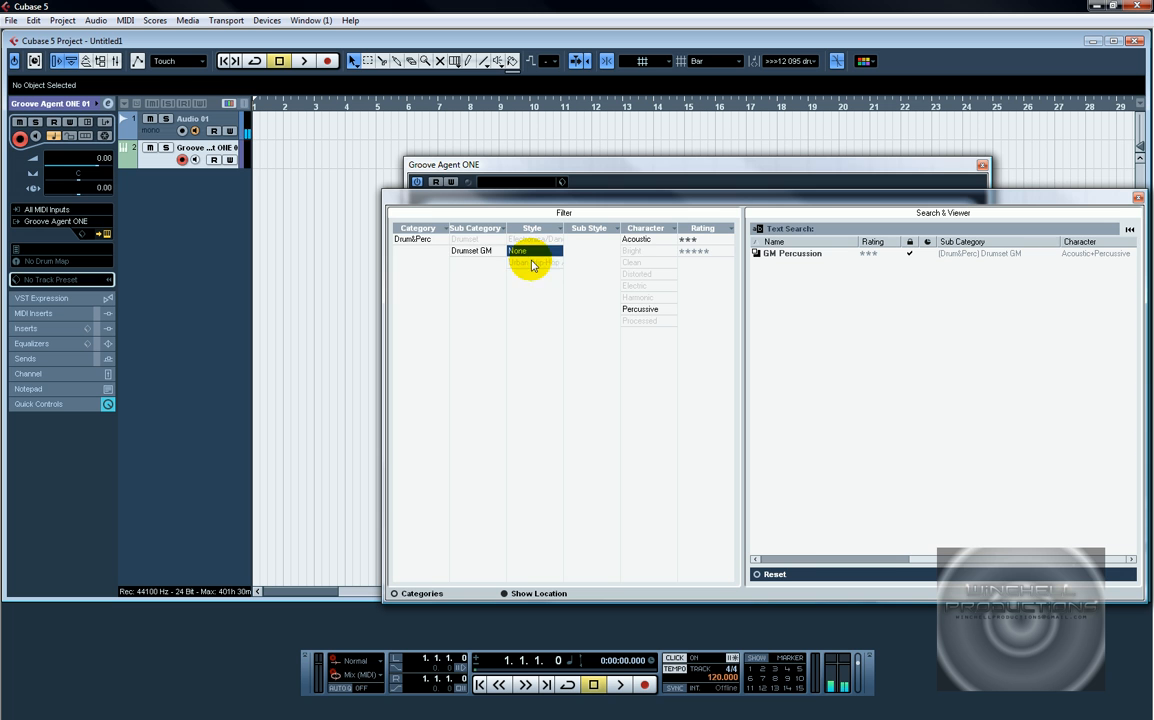
click(410, 240)
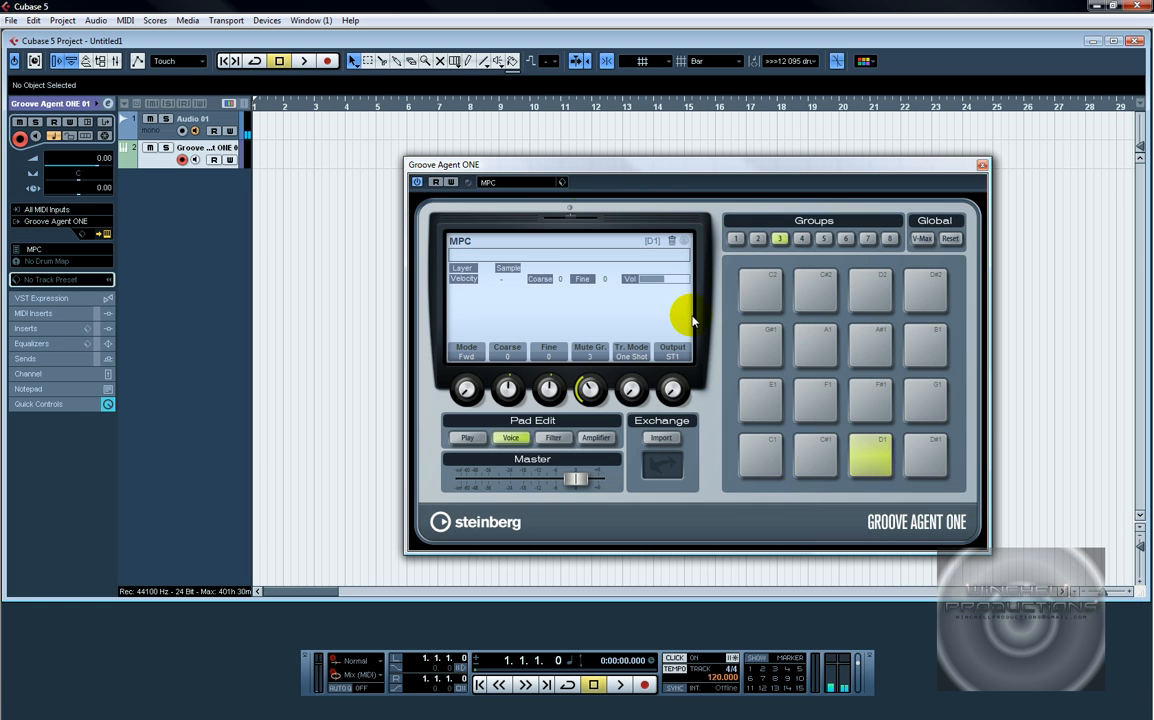
click(816, 456)
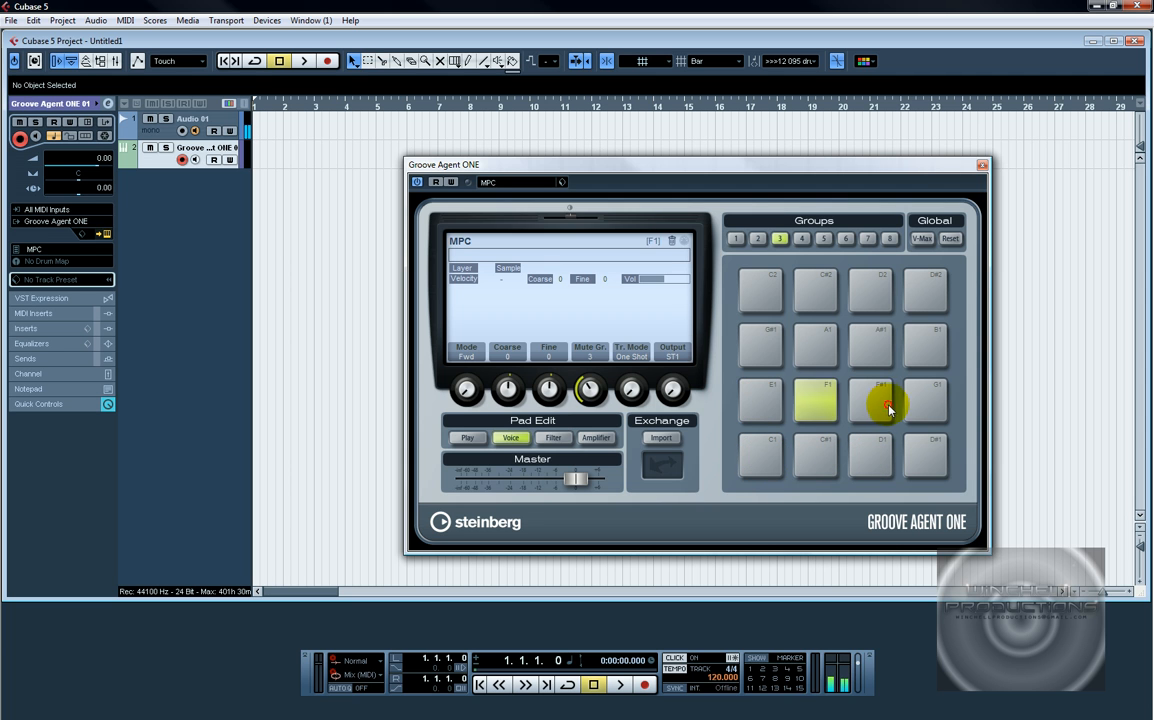
click(924, 344)
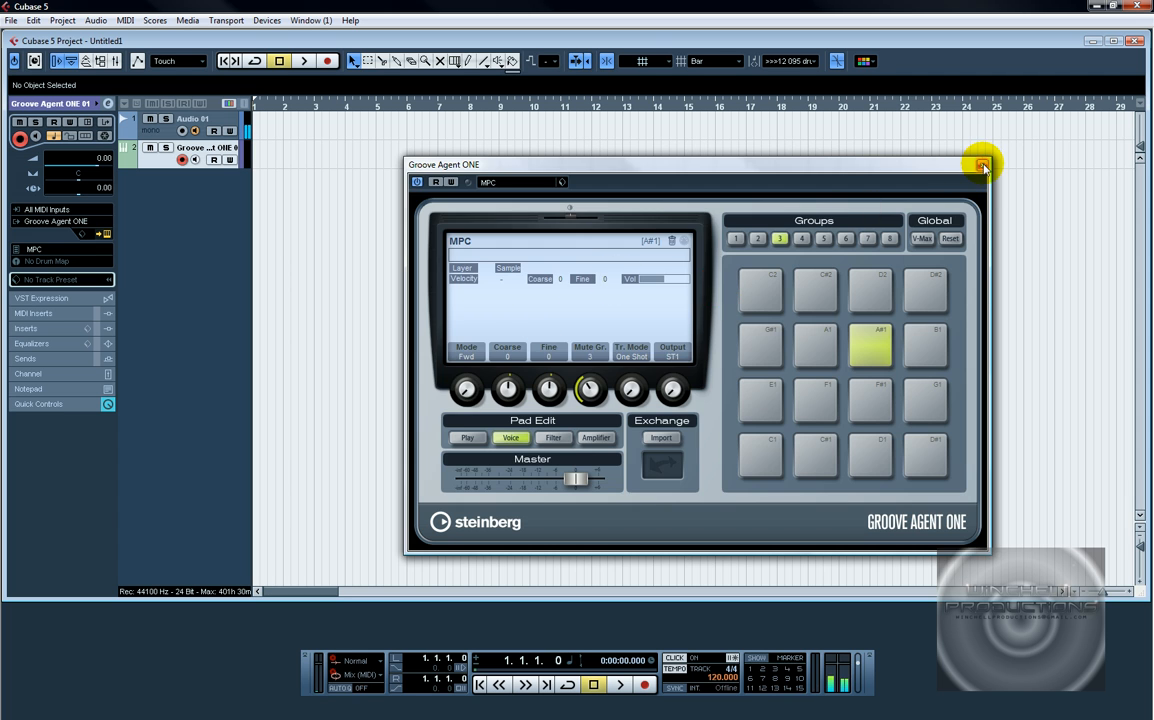
Close Groove Agent ONE and import the Al Green sample onto a new audio track.
click(984, 164)
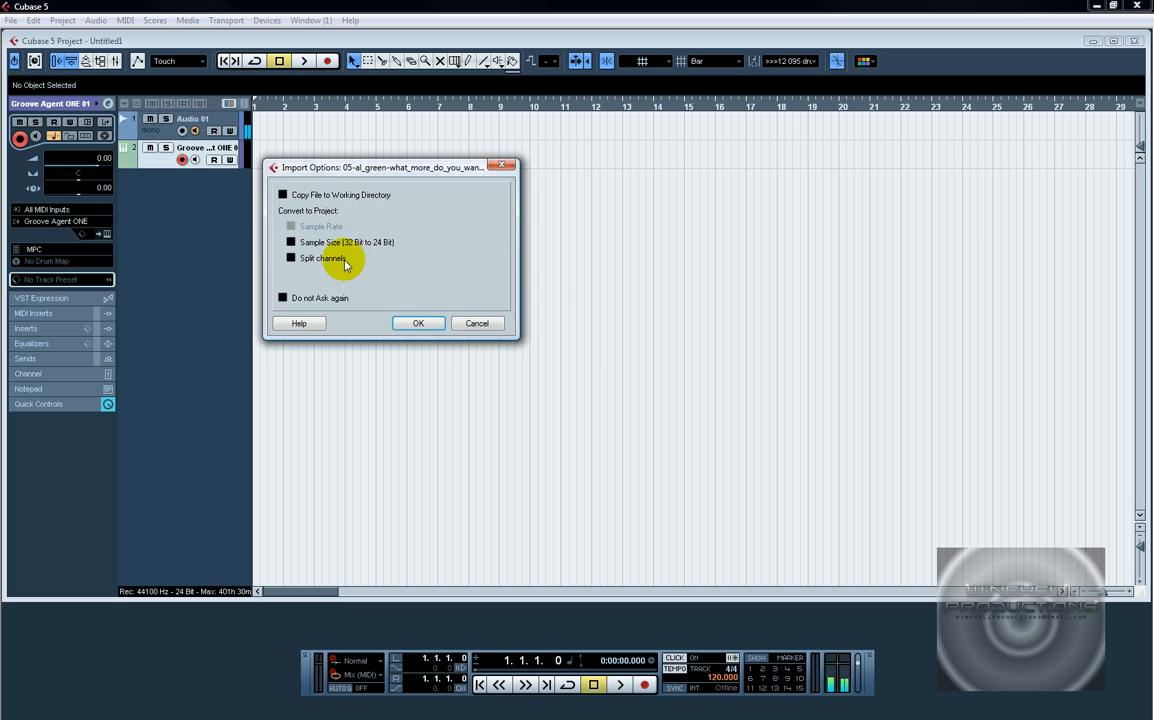
click(418, 324)
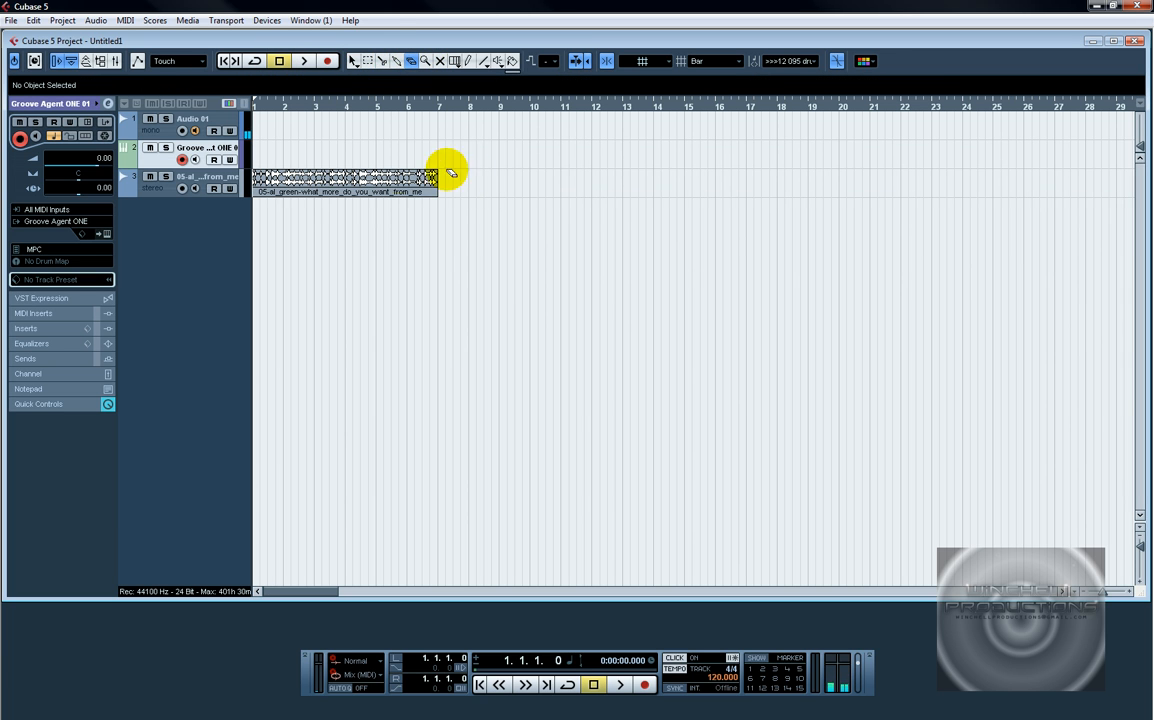
click(340, 180)
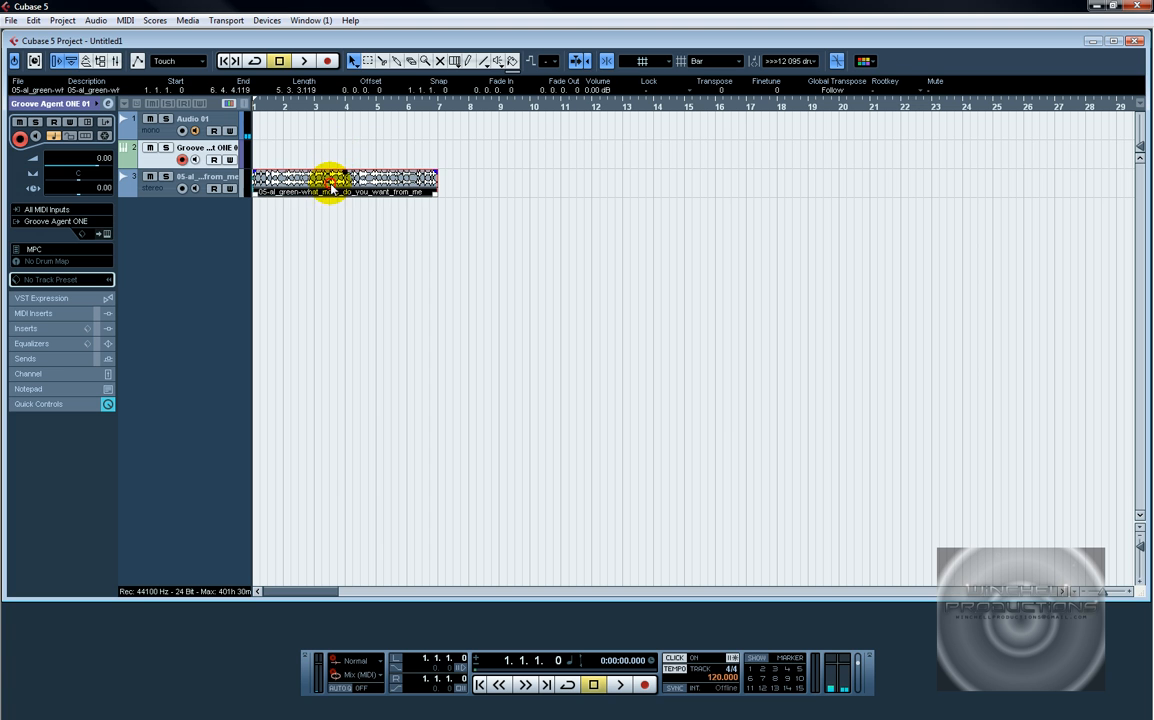
Open the Al Green sample in the Sample Editor and slice it at its hitpoints.
double_click(344, 180)
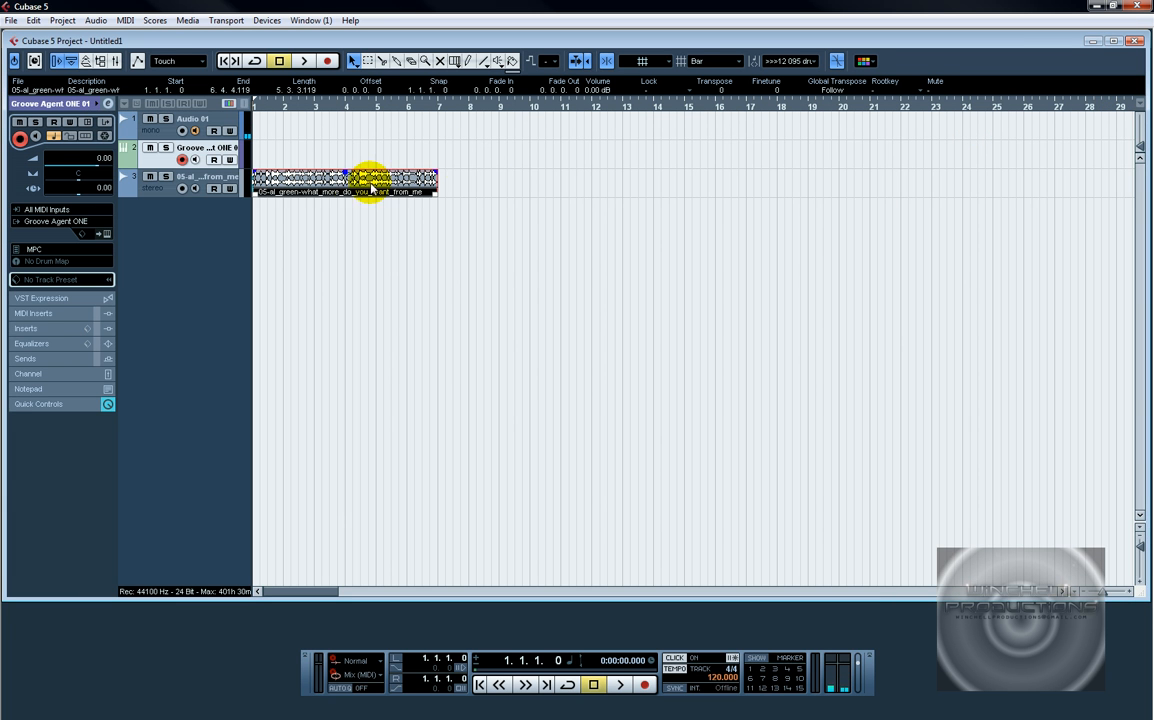
double_click(344, 184)
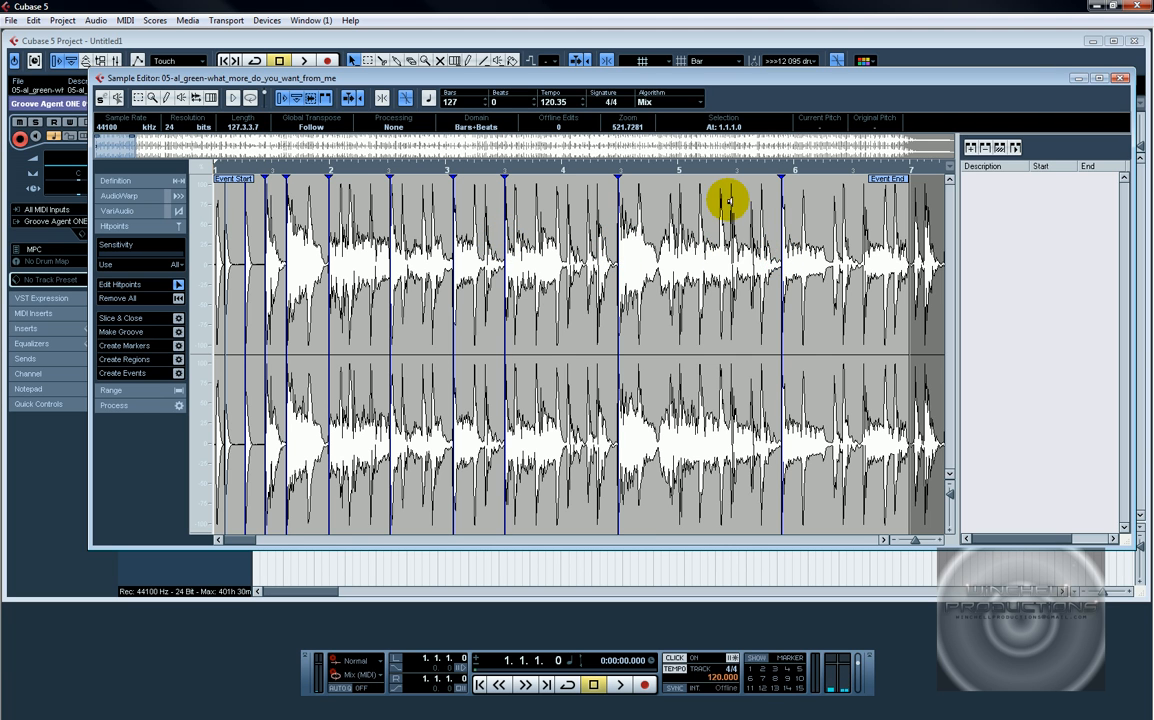
mouse_move(288, 208)
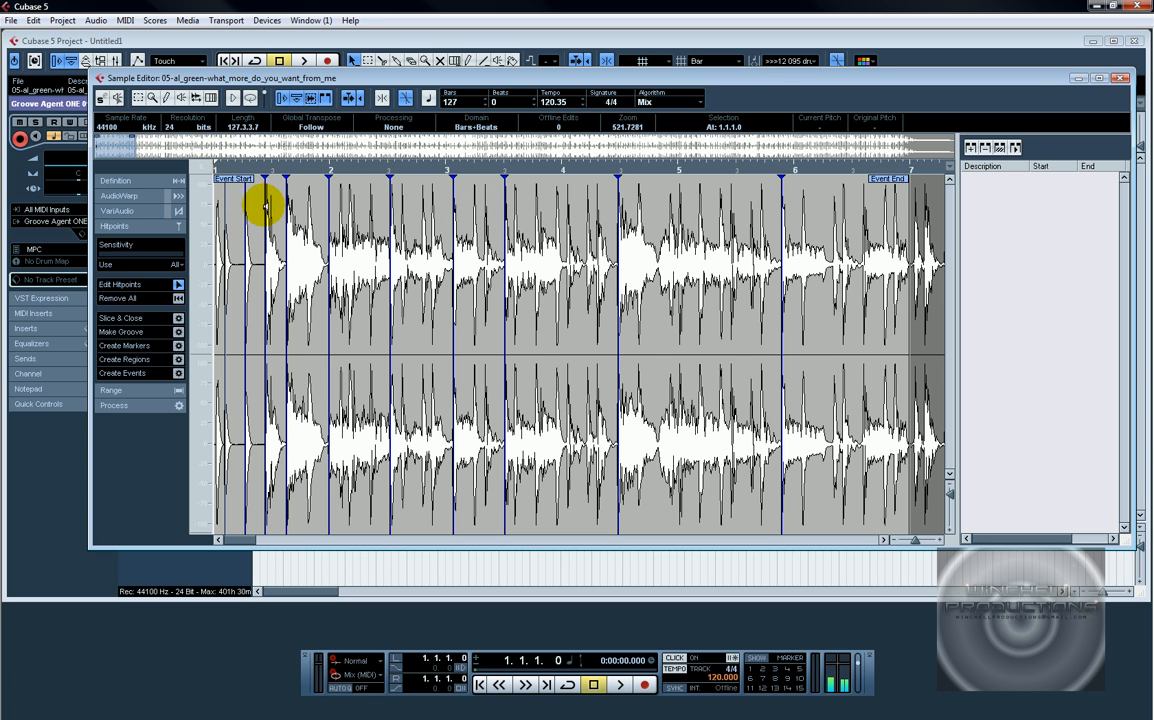
mouse_move(368, 204)
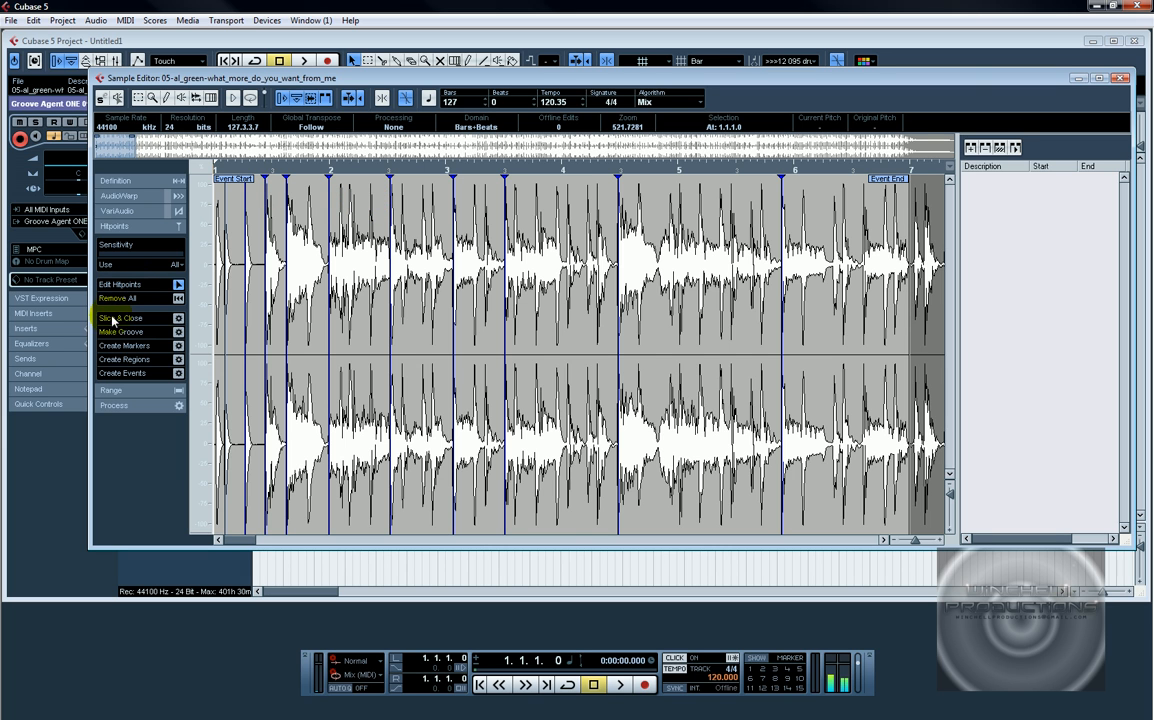
mouse_move(178, 318)
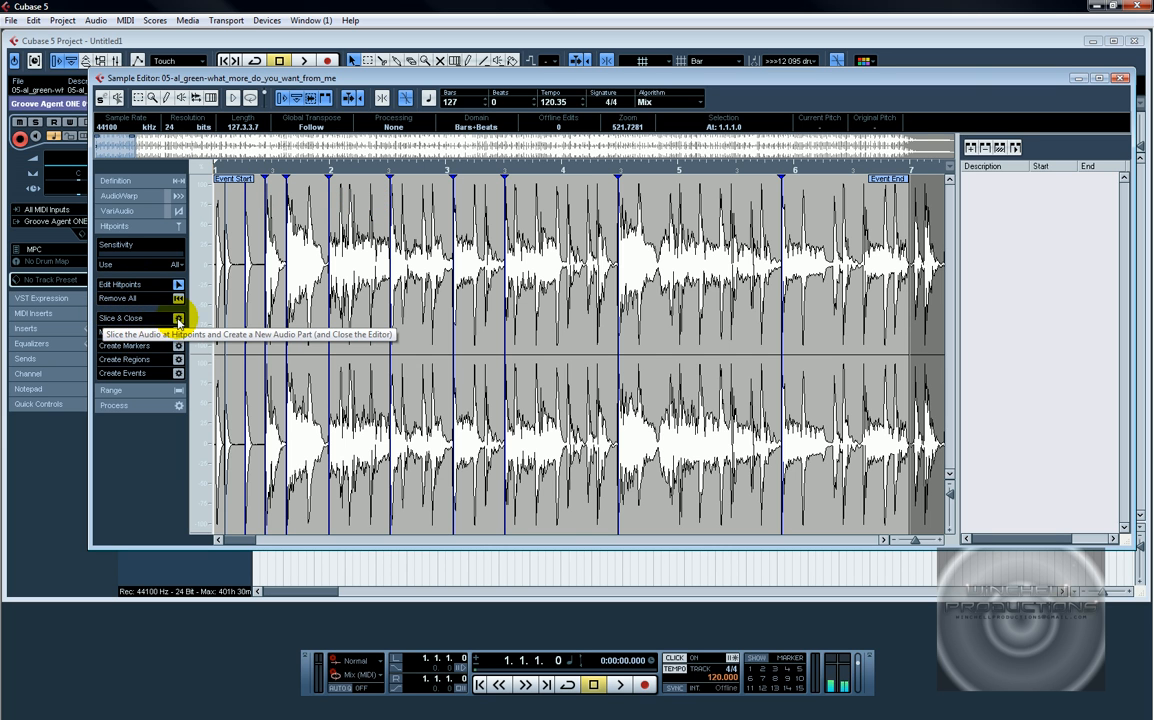
click(178, 318)
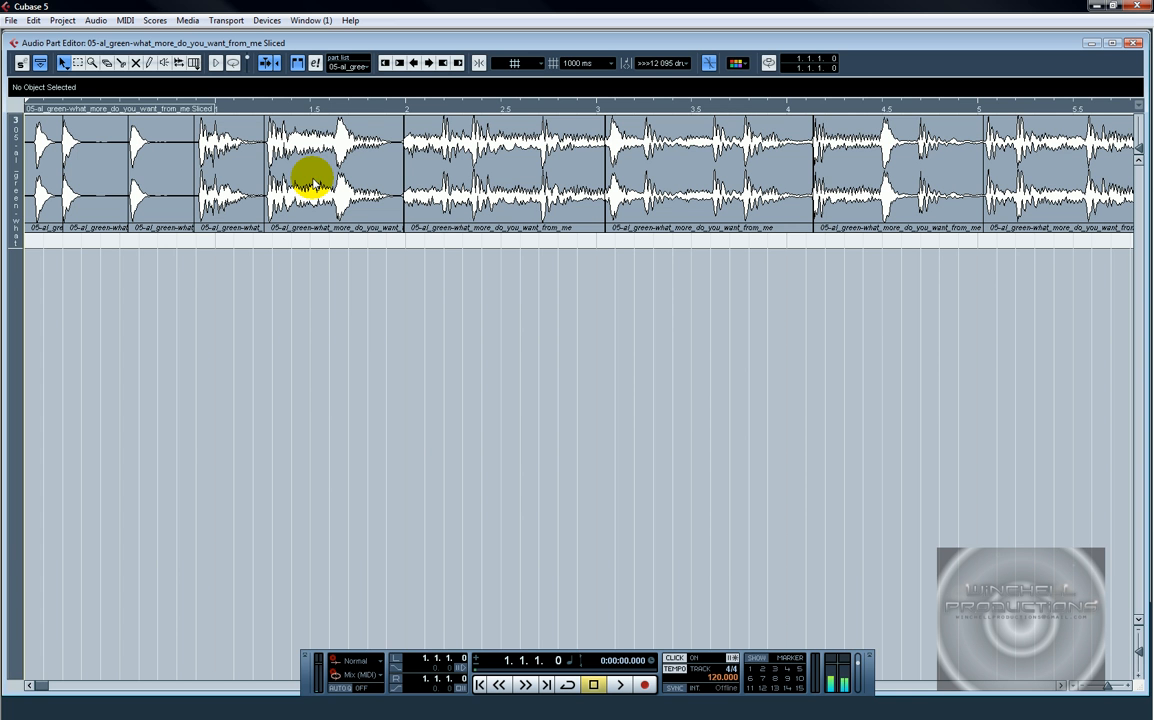
mouse_move(426, 168)
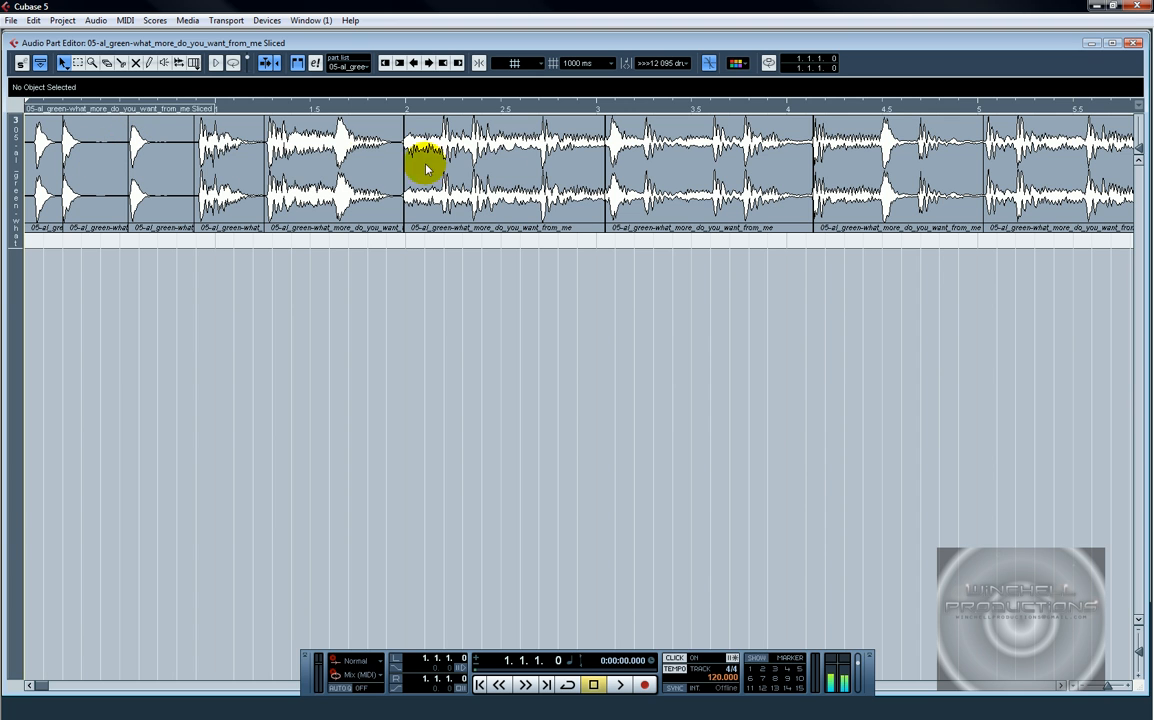
mouse_move(778, 112)
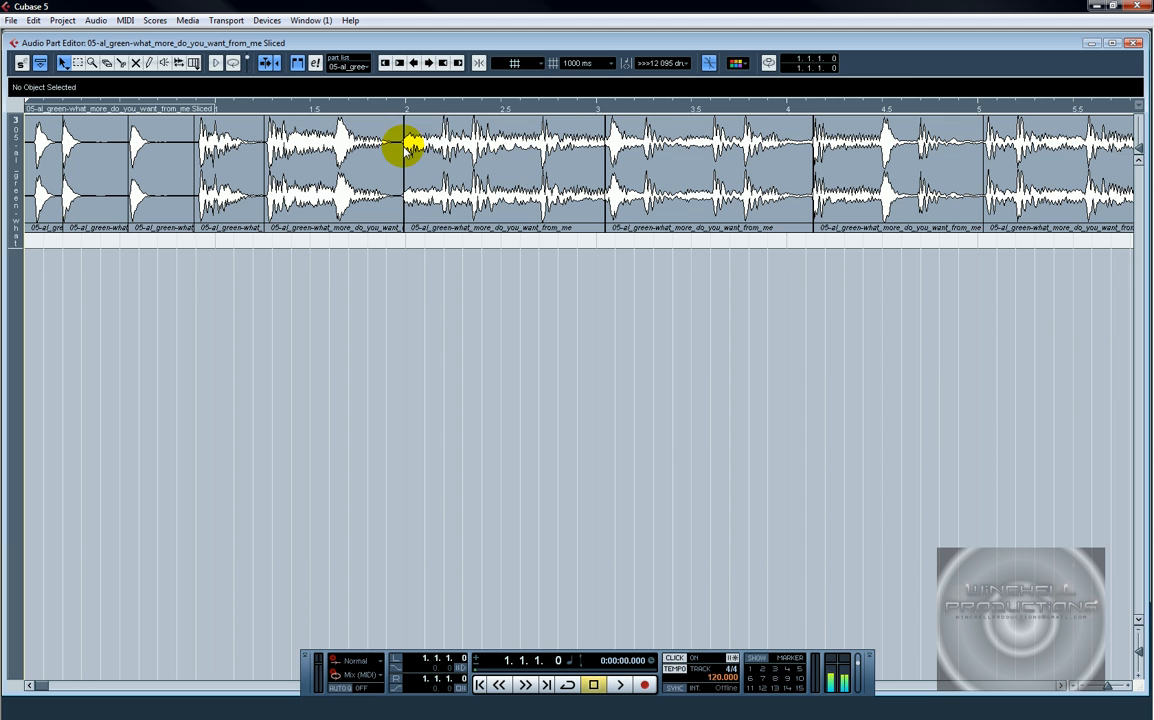
Close the Audio Part Editor and select the sliced part in the project.
click(1132, 42)
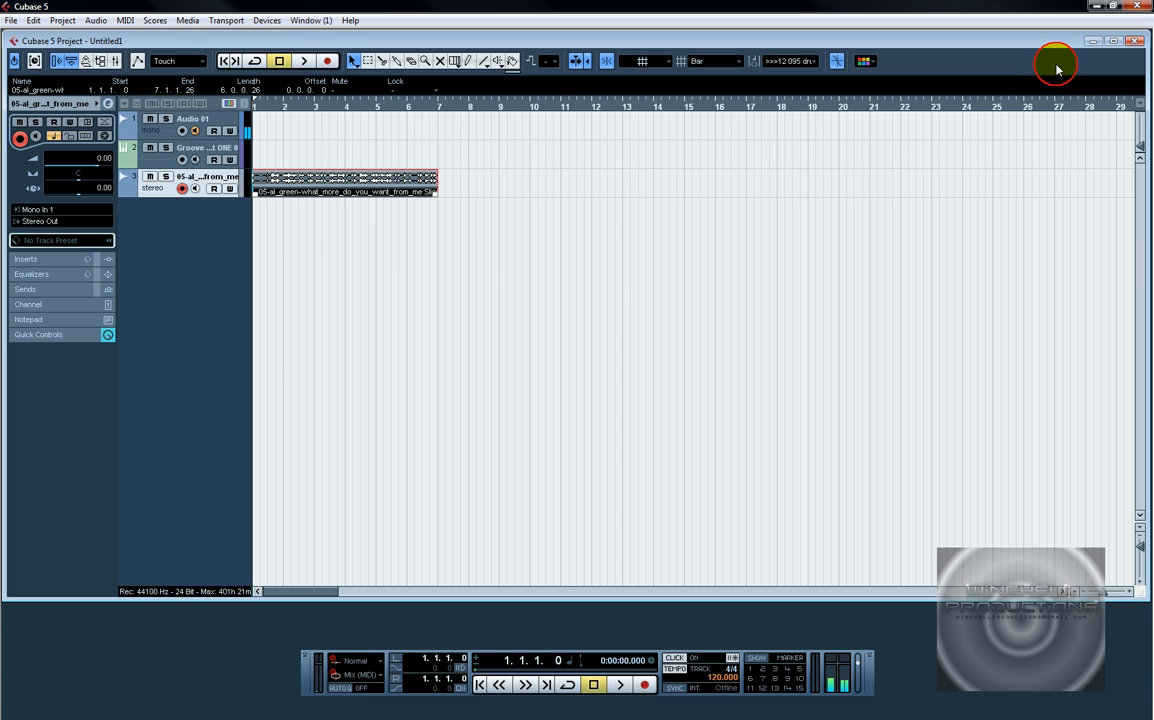
click(344, 182)
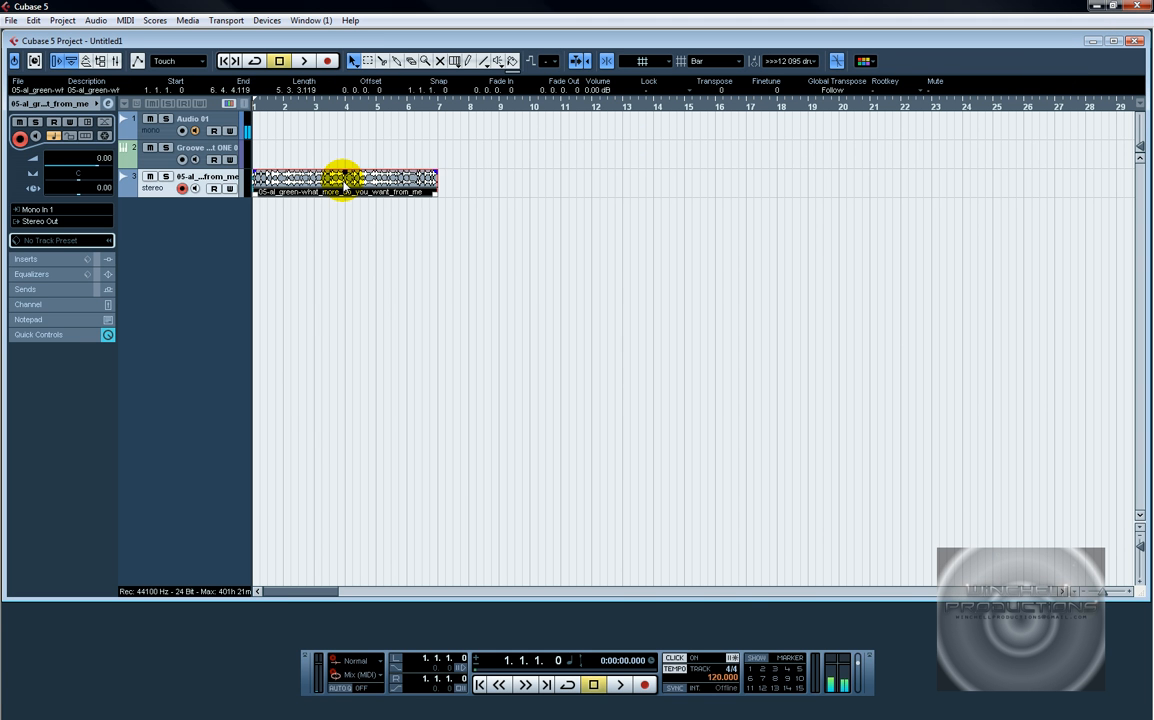
Reopen the sample, revisit its hitpoints and slice it again with Slice & Close.
double_click(344, 182)
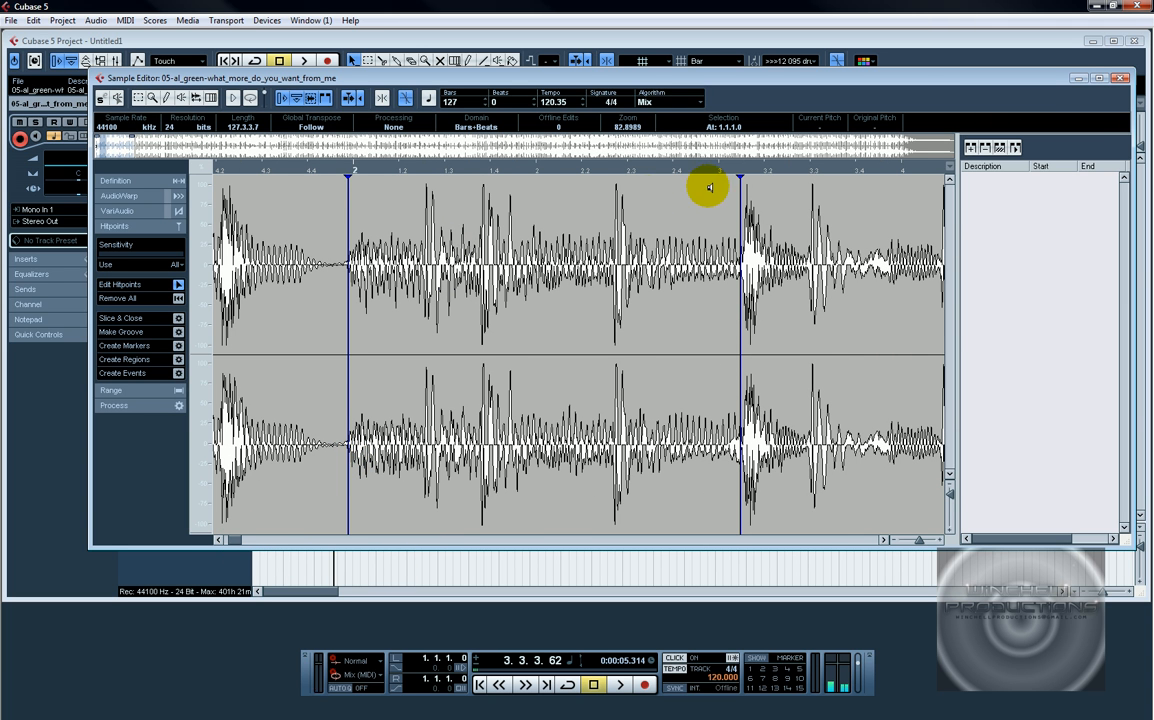
click(344, 178)
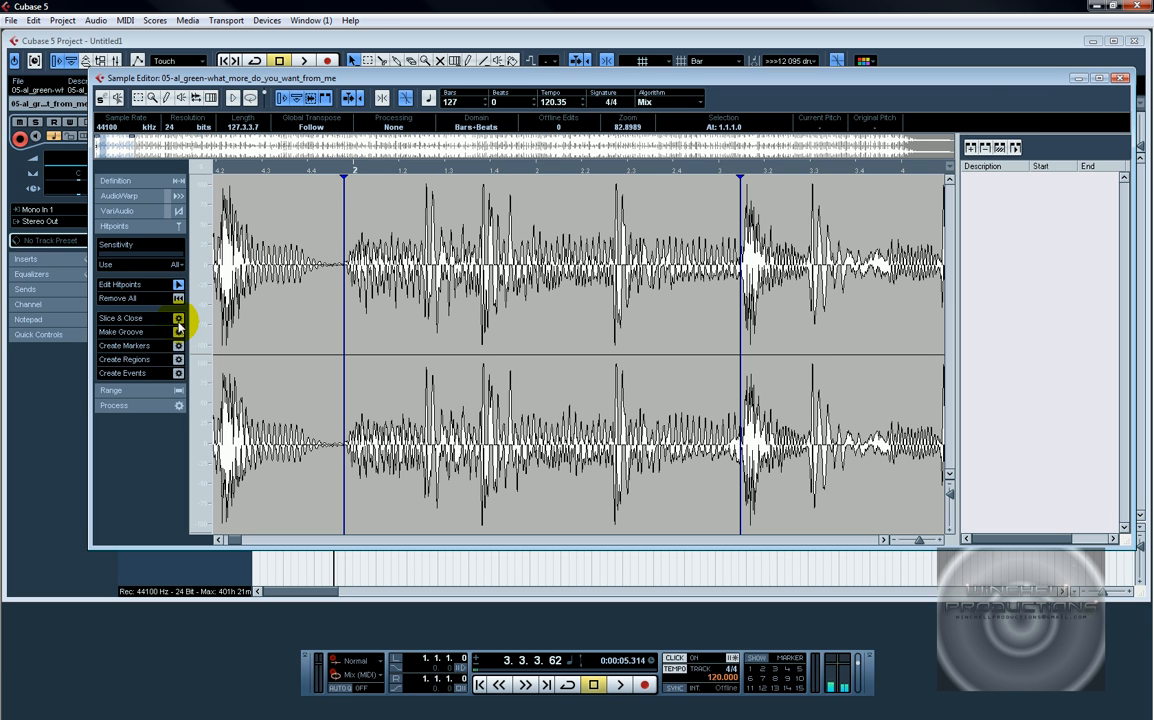
click(176, 318)
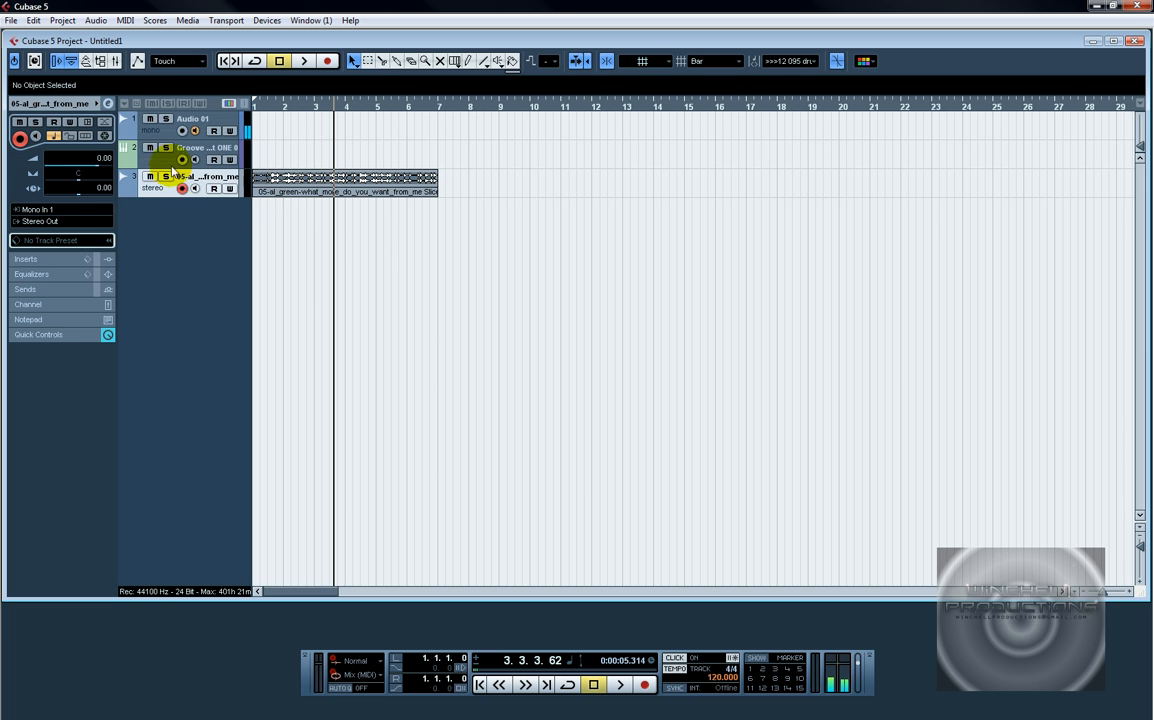
Bring up Groove Agent ONE and audition the Al Green slice chops across its pads.
click(192, 148)
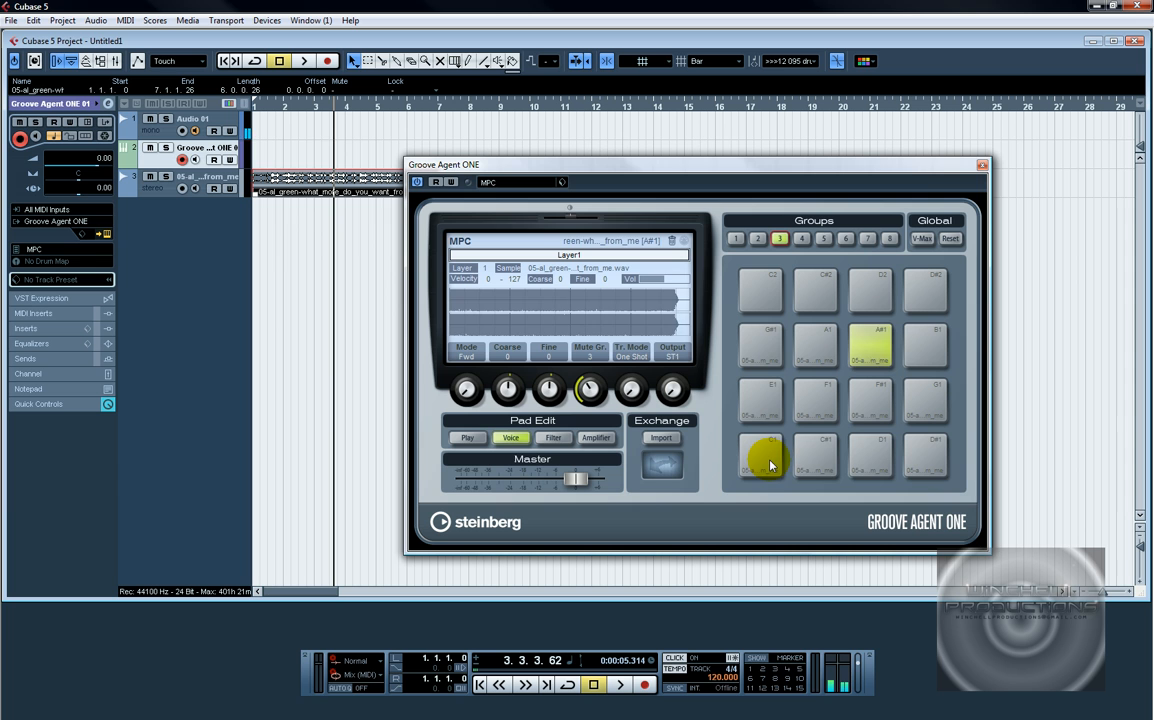
click(884, 456)
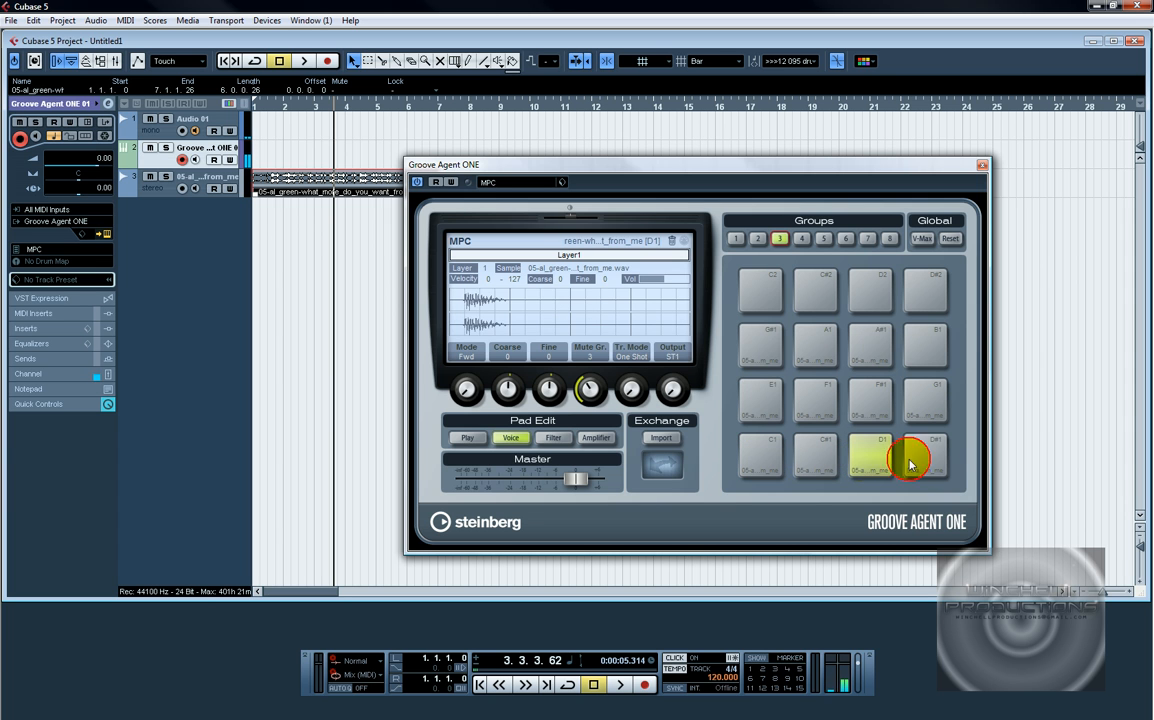
click(870, 400)
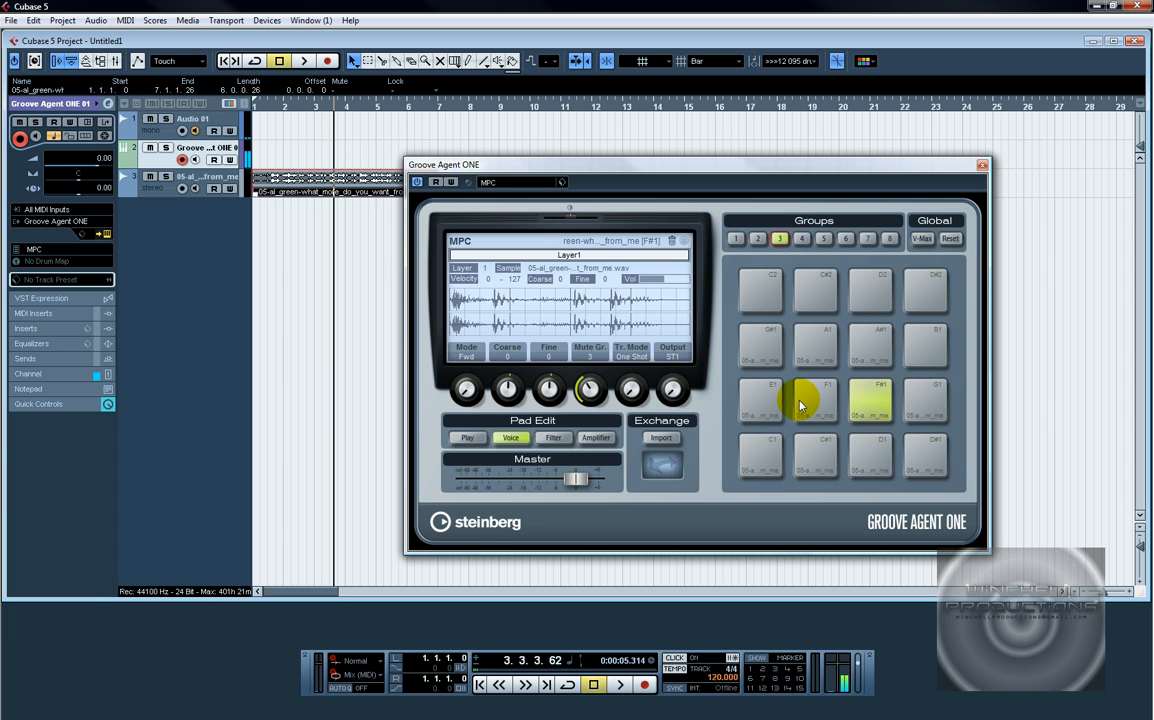
click(760, 400)
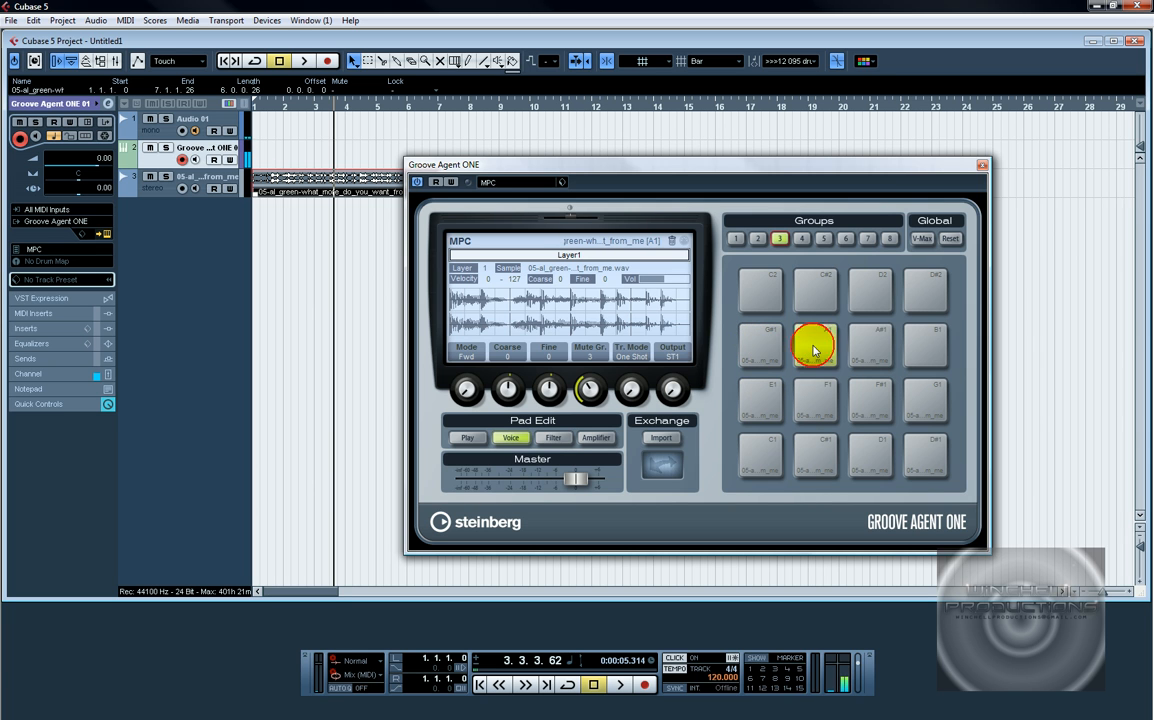
click(814, 344)
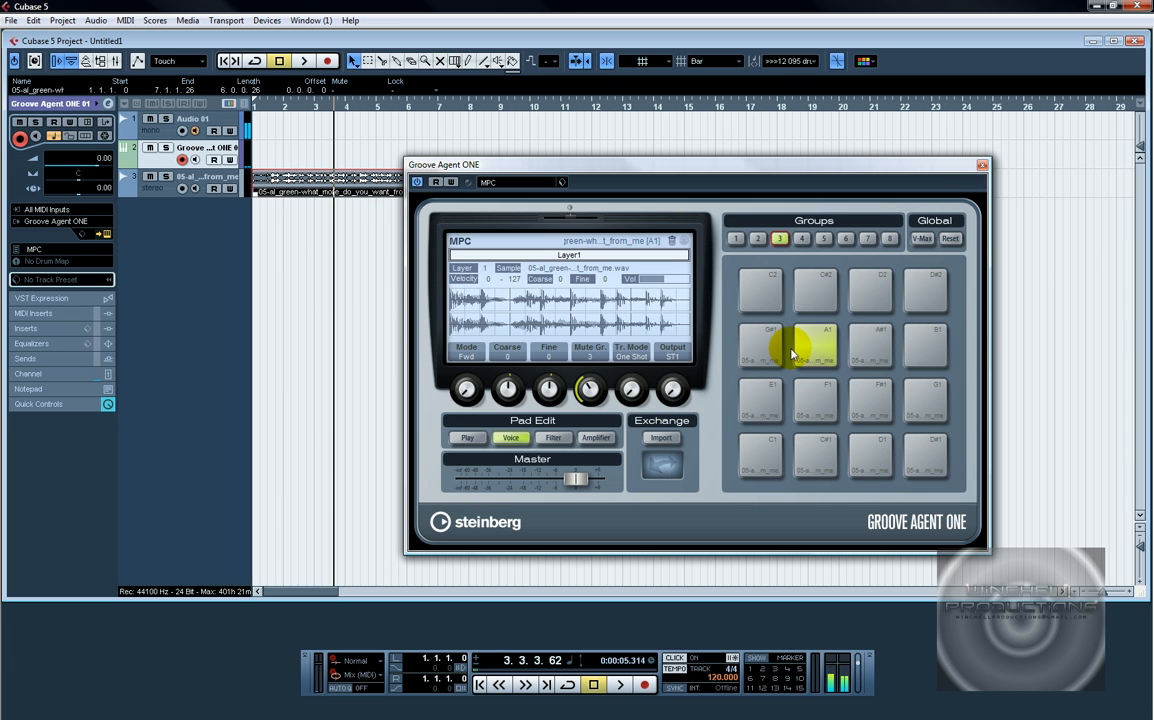
click(870, 400)
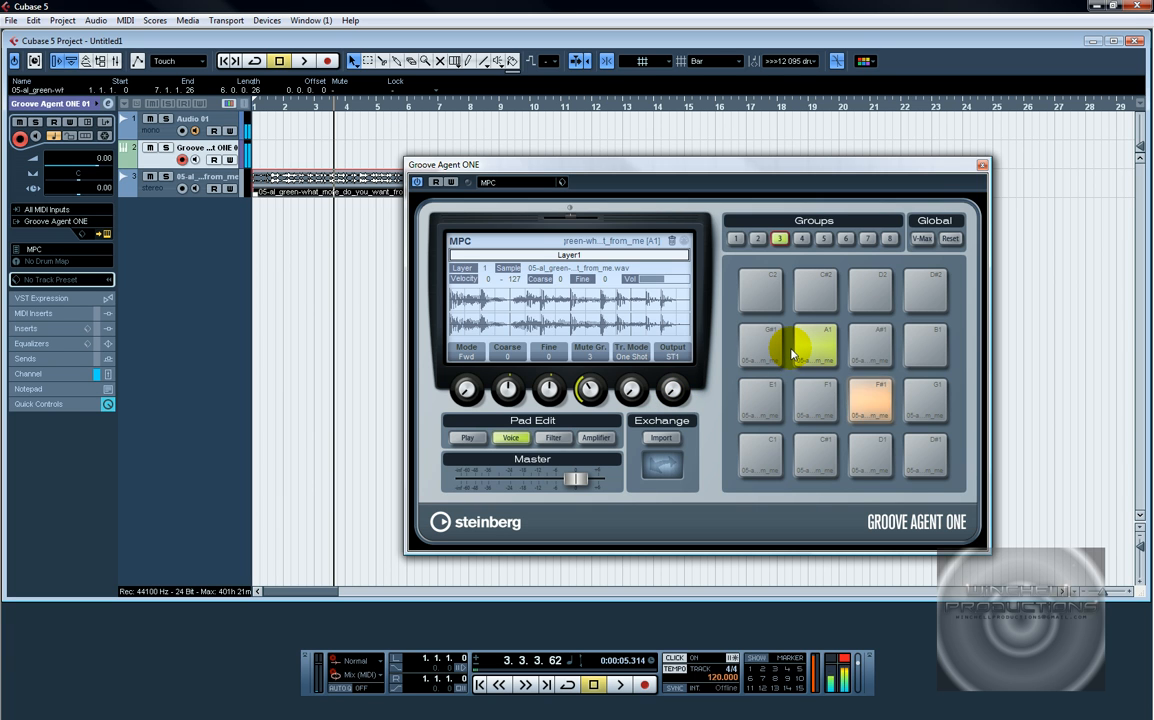
click(816, 400)
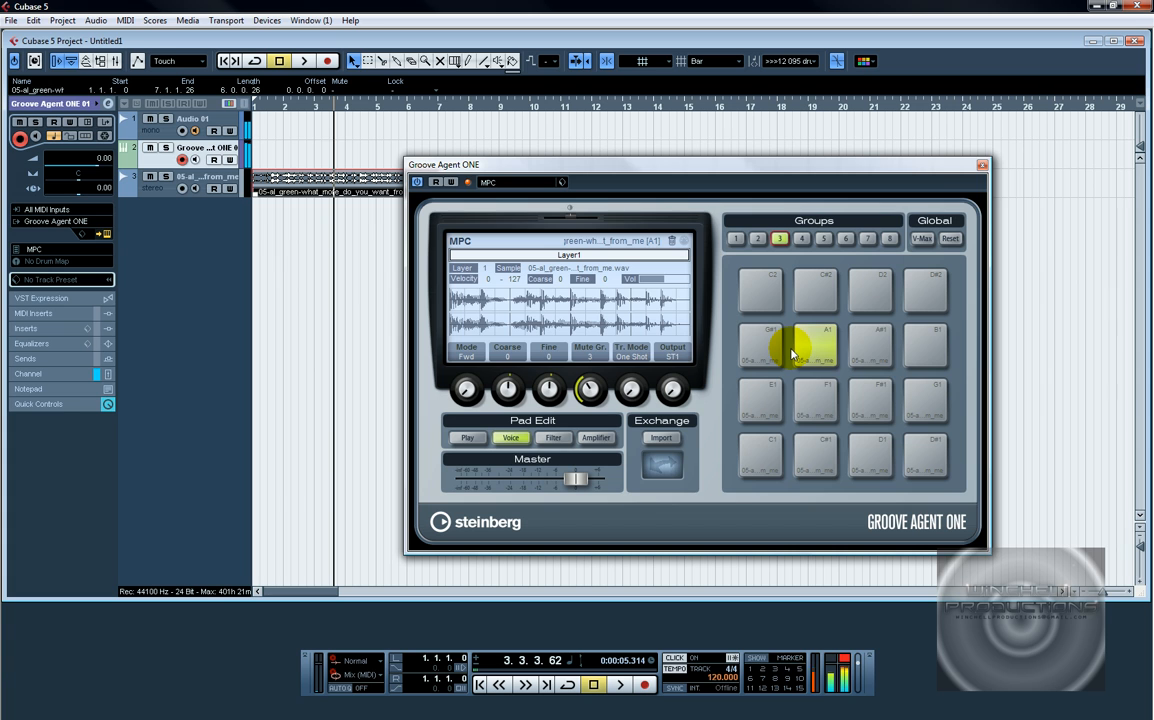
click(816, 400)
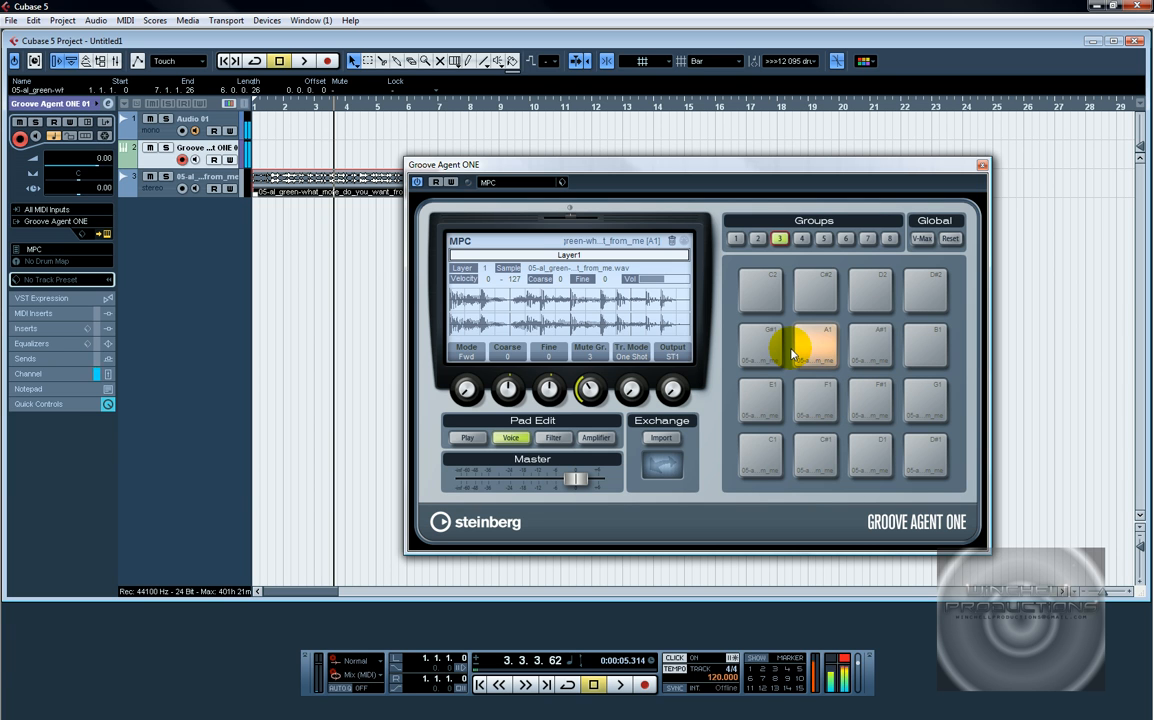
click(816, 398)
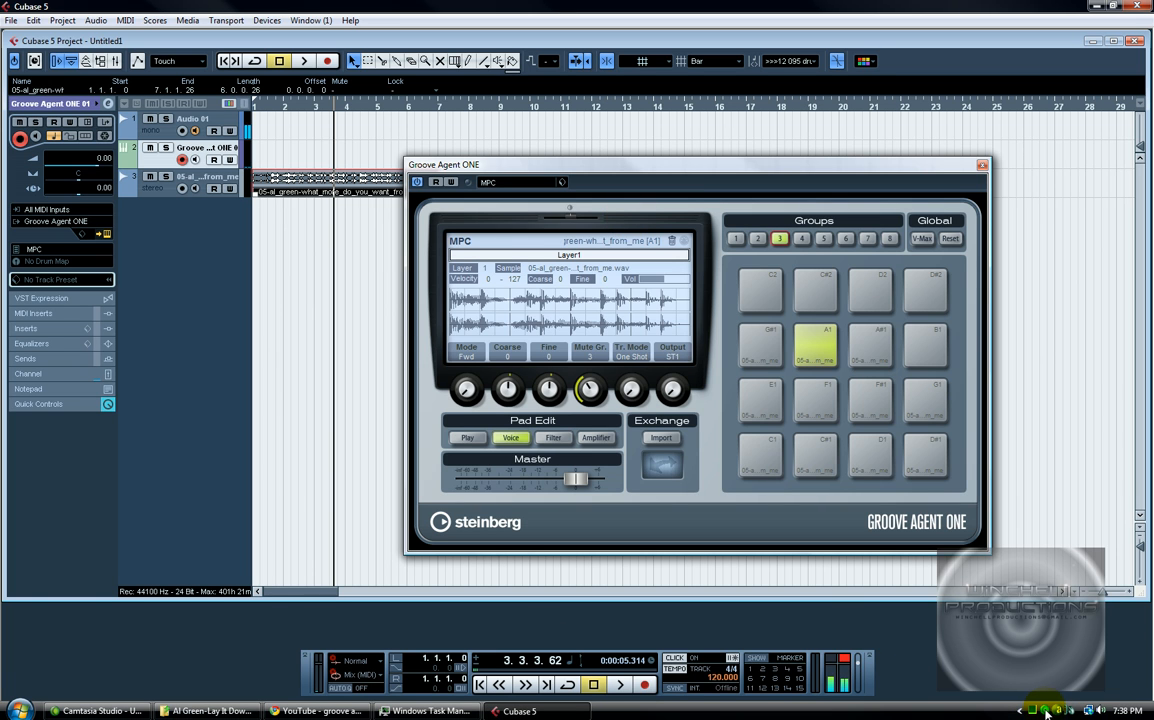
mouse_move(1048, 710)
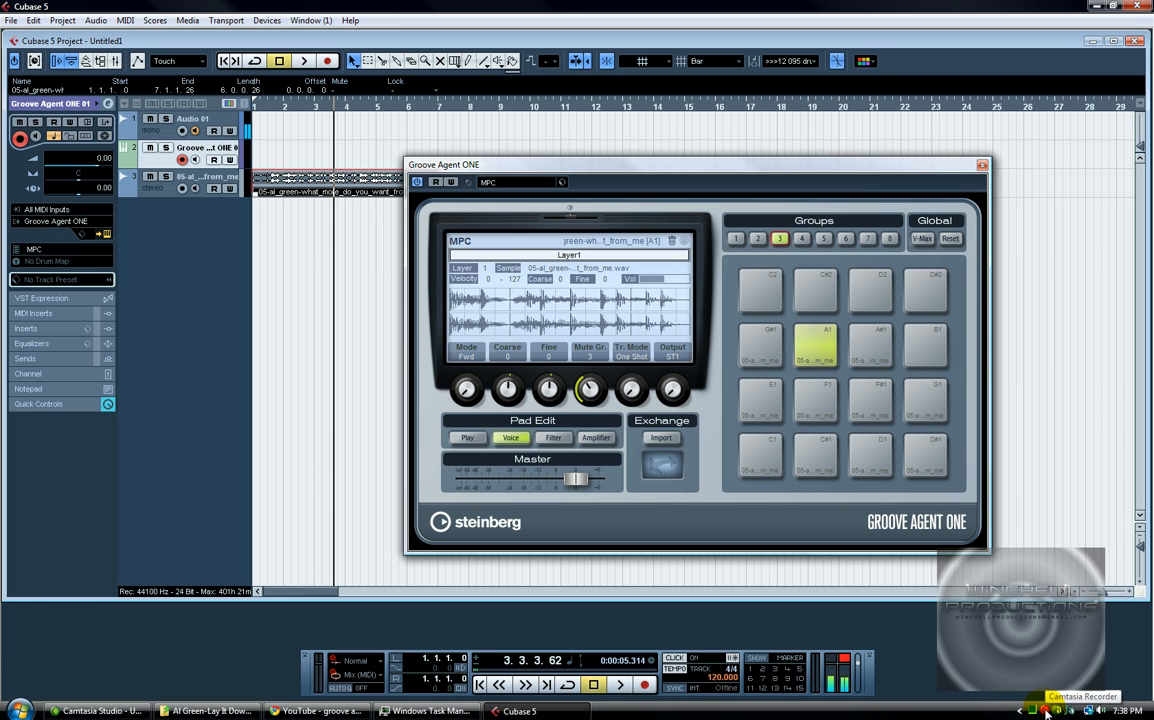